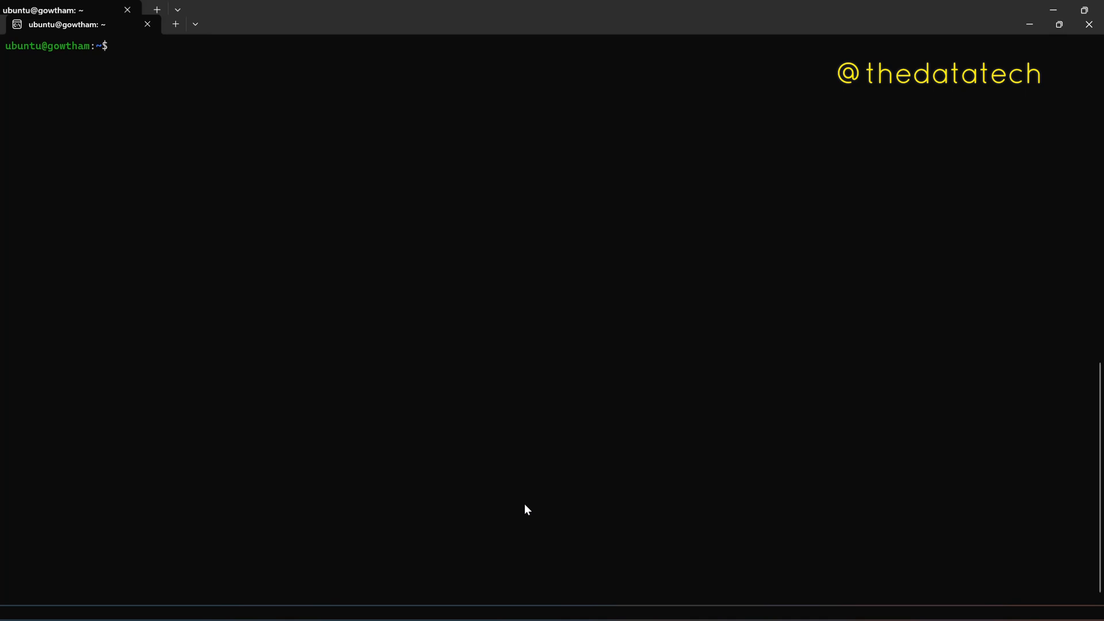
Step: Refresh the package lists with 'sudo apt-get update', entering the sudo password when asked
{"action": "type", "text": "sudo"}
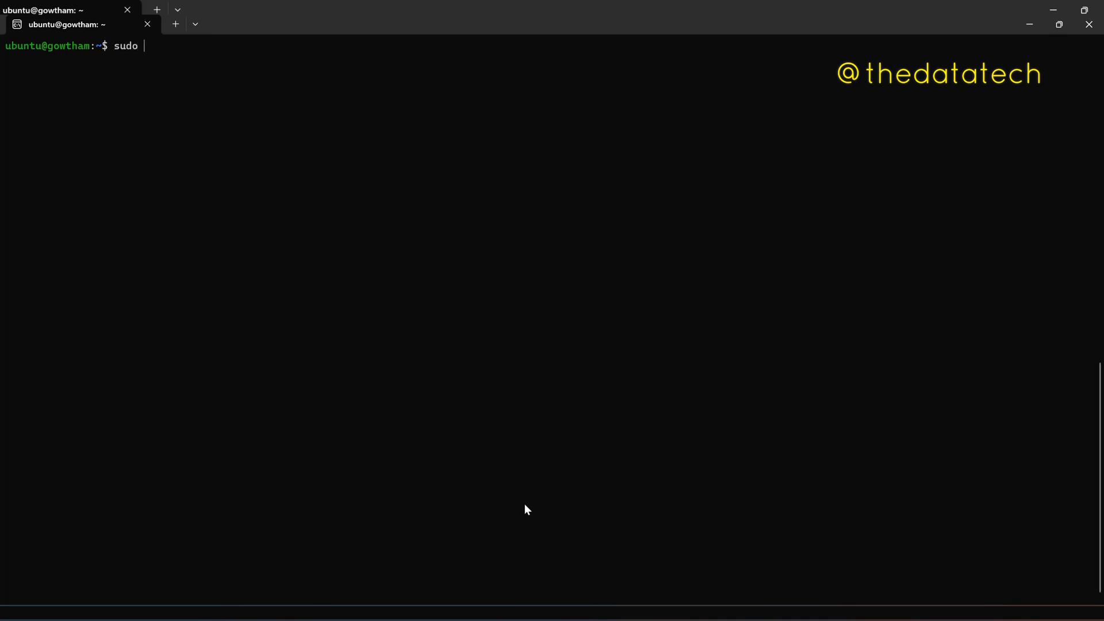
{"action": "type", "text": "apt-get"}
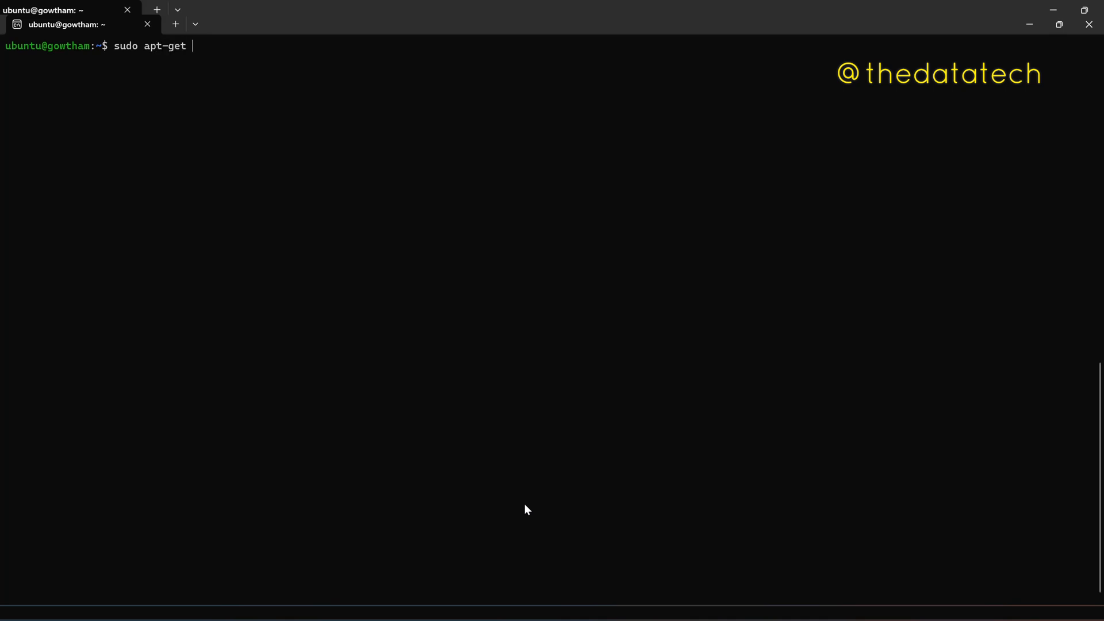
{"action": "key", "text": "Return"}
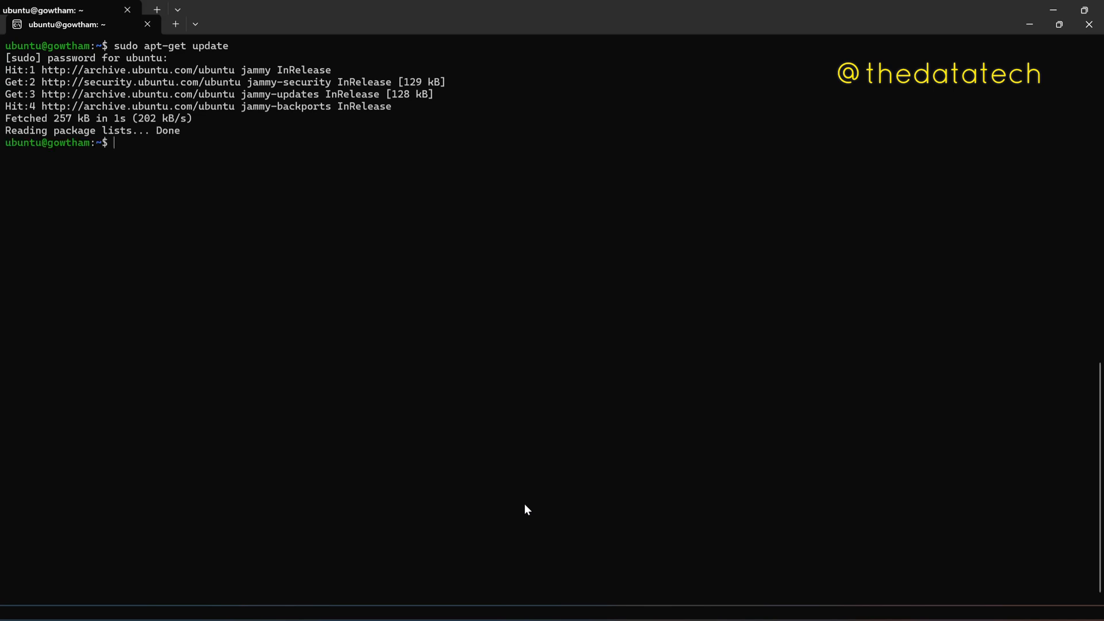
{"action": "key", "text": "Return"}
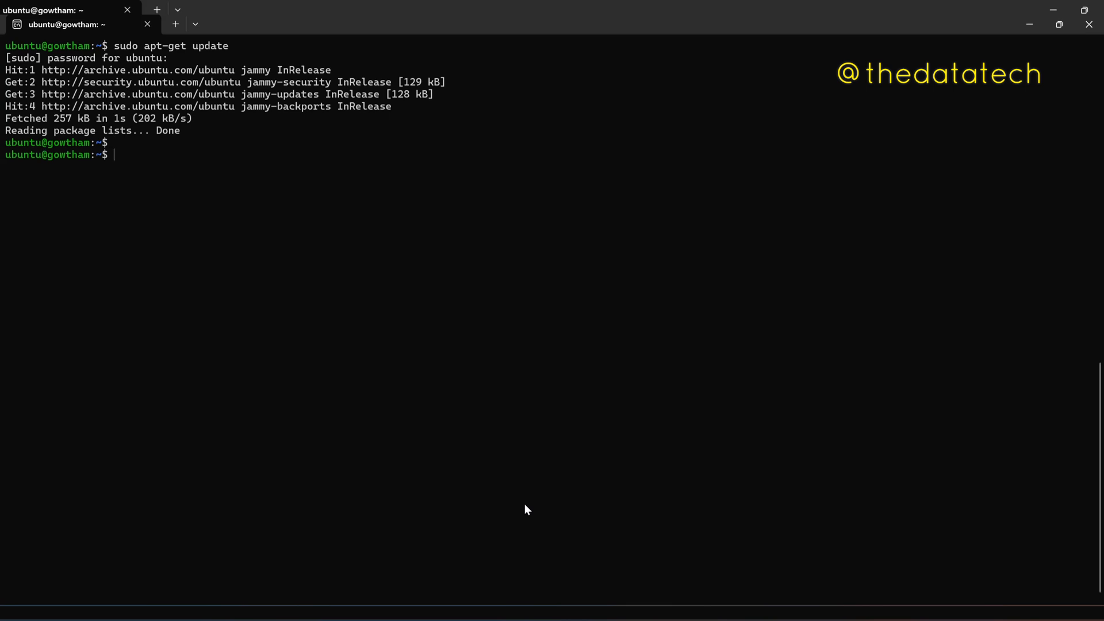
Step: Run 'sudo apt-get install mysql-server' to begin installing the MySQL server
{"action": "key", "text": "Return"}
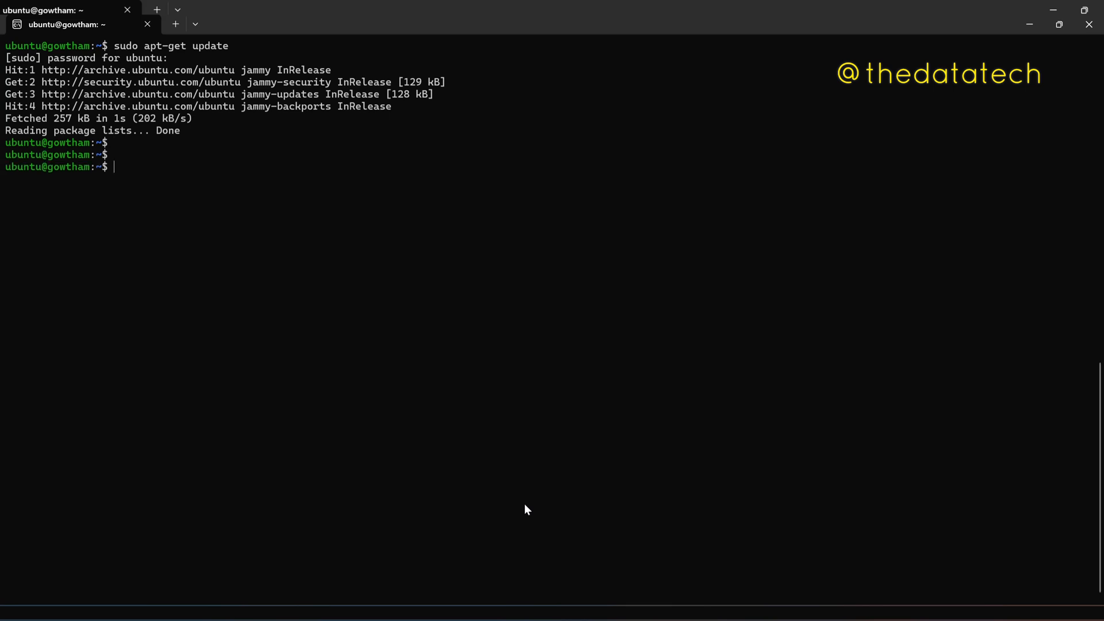
{"action": "type", "text": "sudo a"}
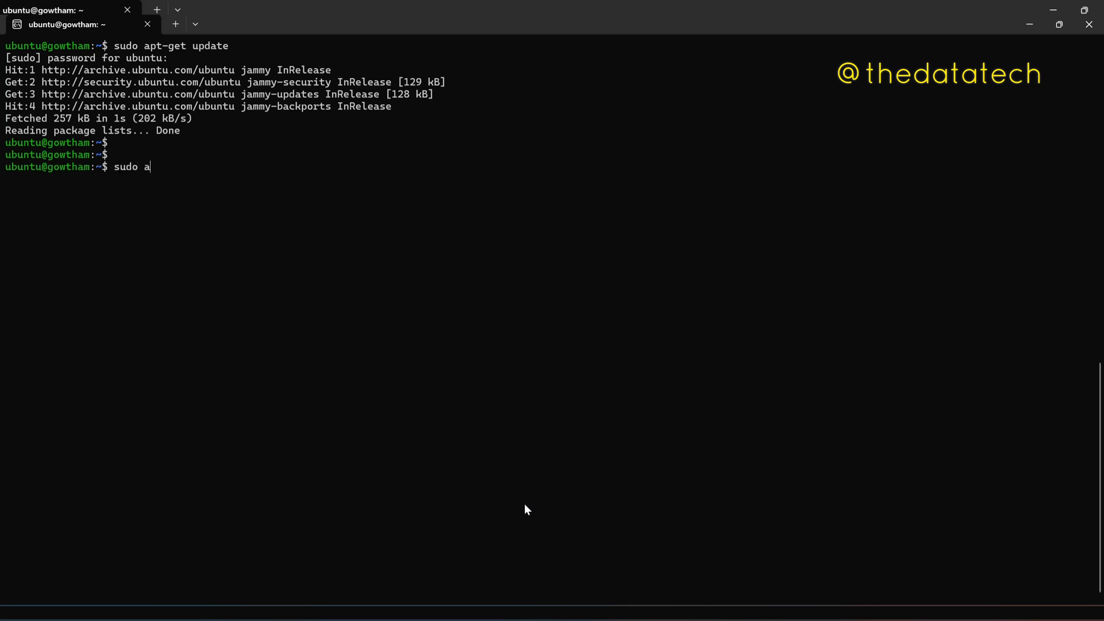
{"action": "type", "text": "pt-get in"}
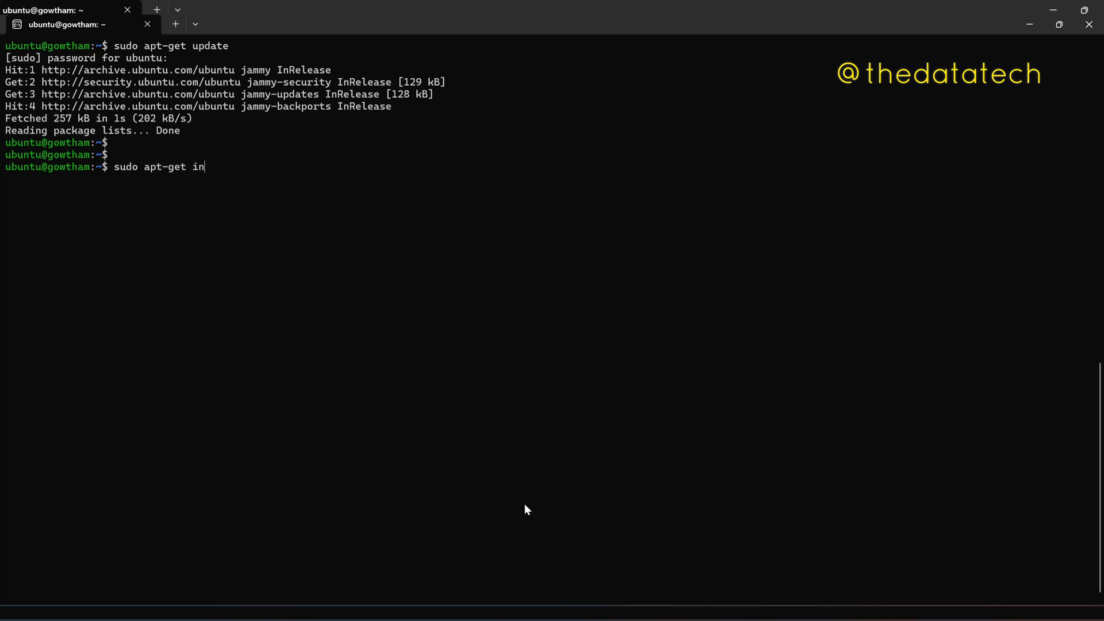
{"action": "type", "text": "stall my"}
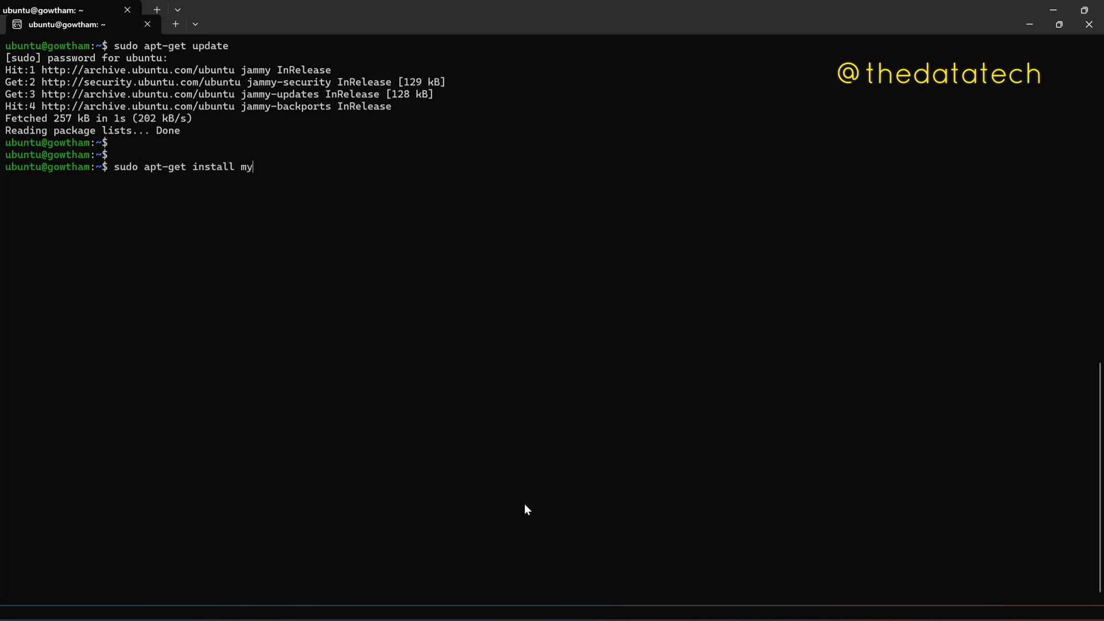
{"action": "type", "text": "sql-server"}
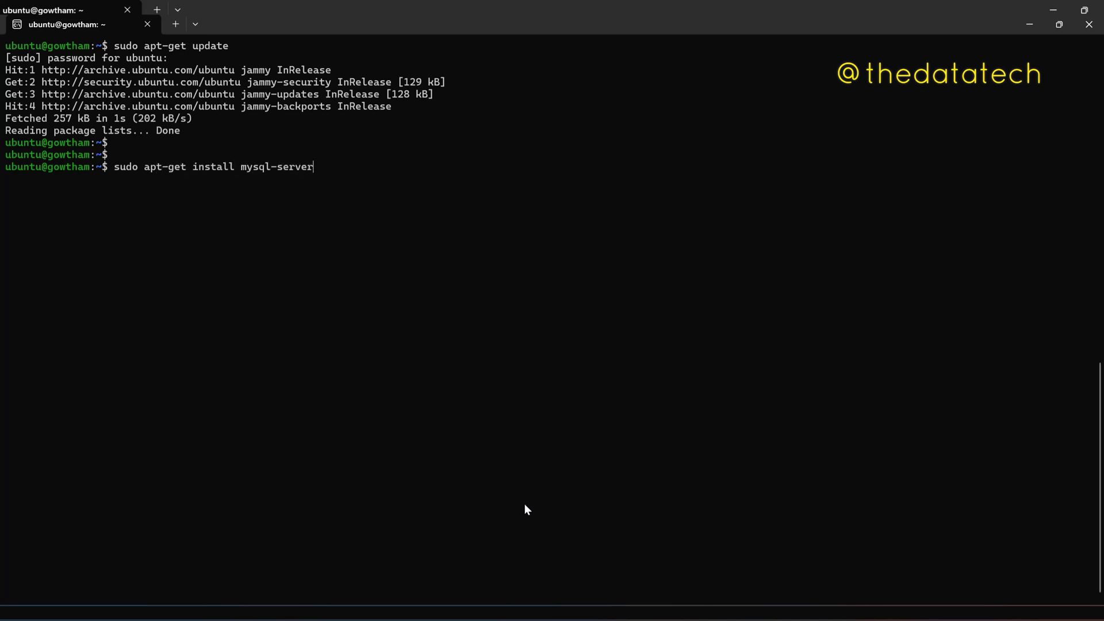
{"action": "key", "text": "Return"}
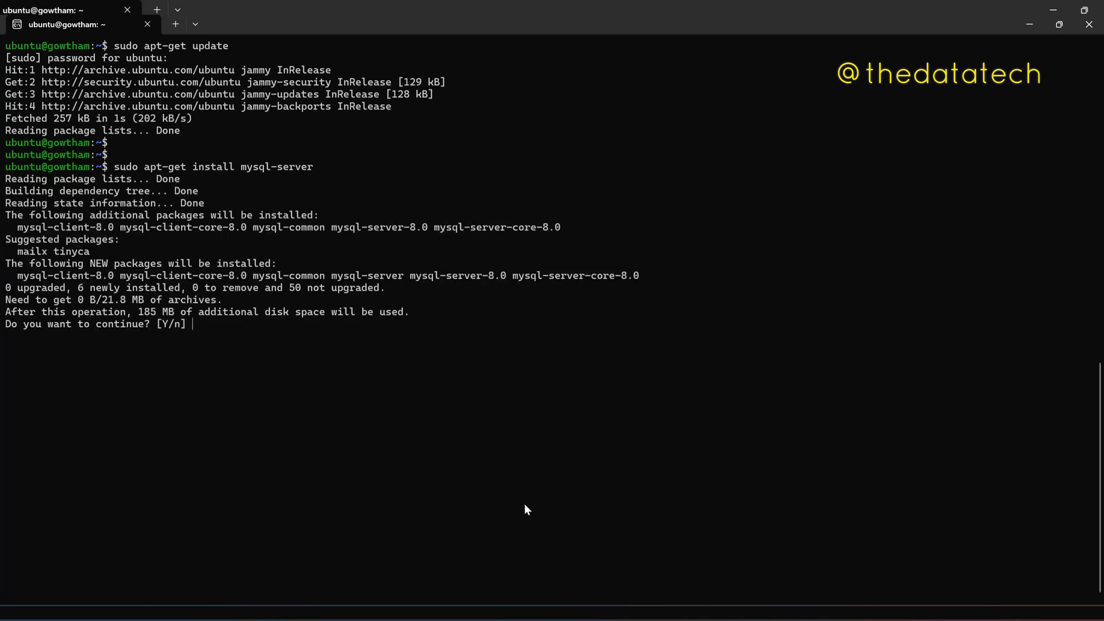
Step: Confirm the installation with 'y' and let the MySQL packages finish setting up
{"action": "type", "text": "y"}
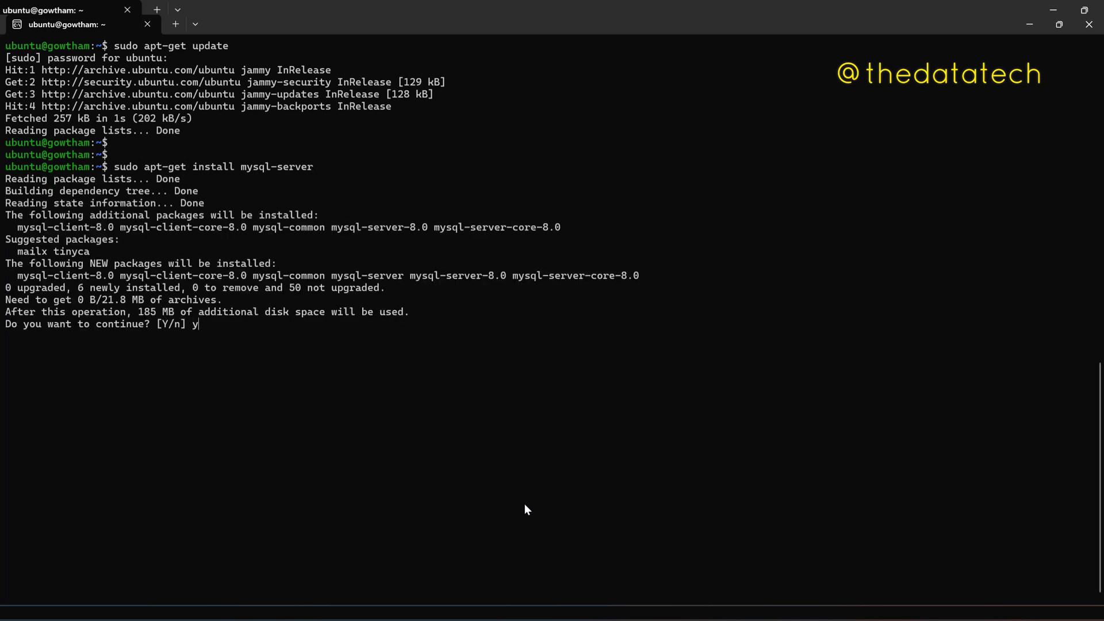
{"action": "key", "text": "Return"}
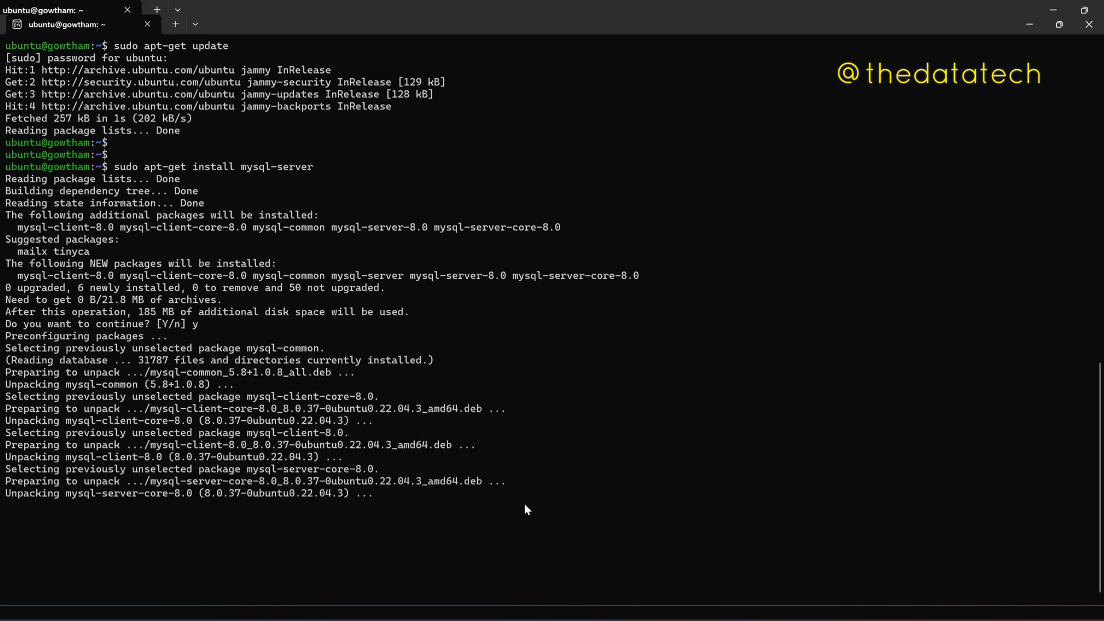
{"action": "scroll", "scroll_direction": "down", "scroll_amount": 3}
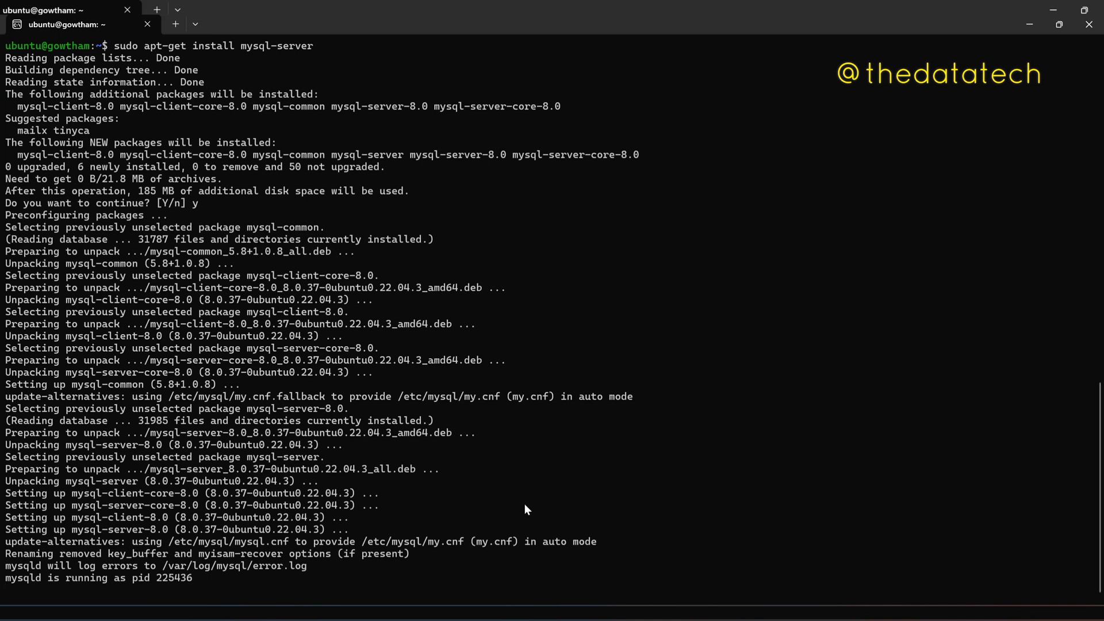
{"action": "scroll", "scroll_direction": "down", "scroll_amount": 3}
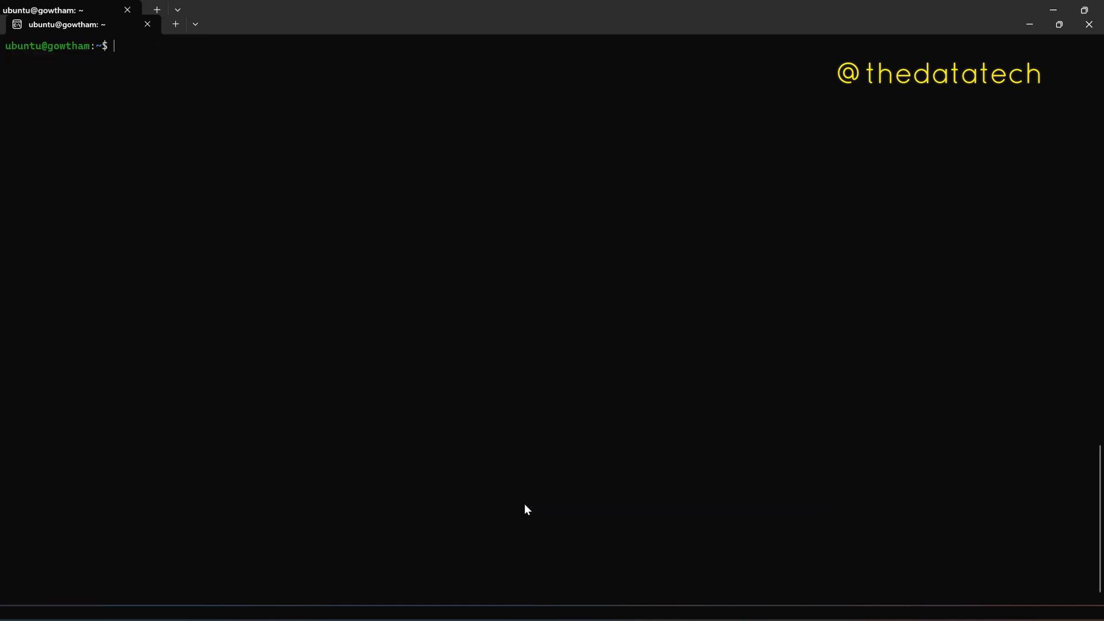
Step: Launch the MySQL monitor as root with 'sudo mysql -u root'
{"action": "key", "text": "Return"}
{"action": "type", "text": "sudo"}
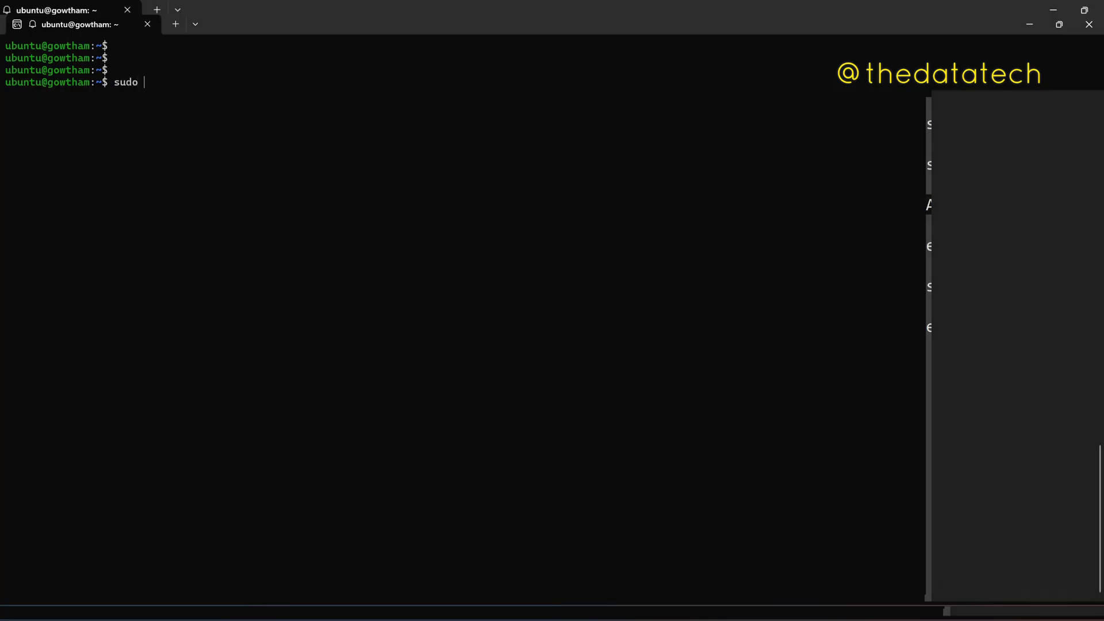
{"action": "type", "text": "mysql -u r"}
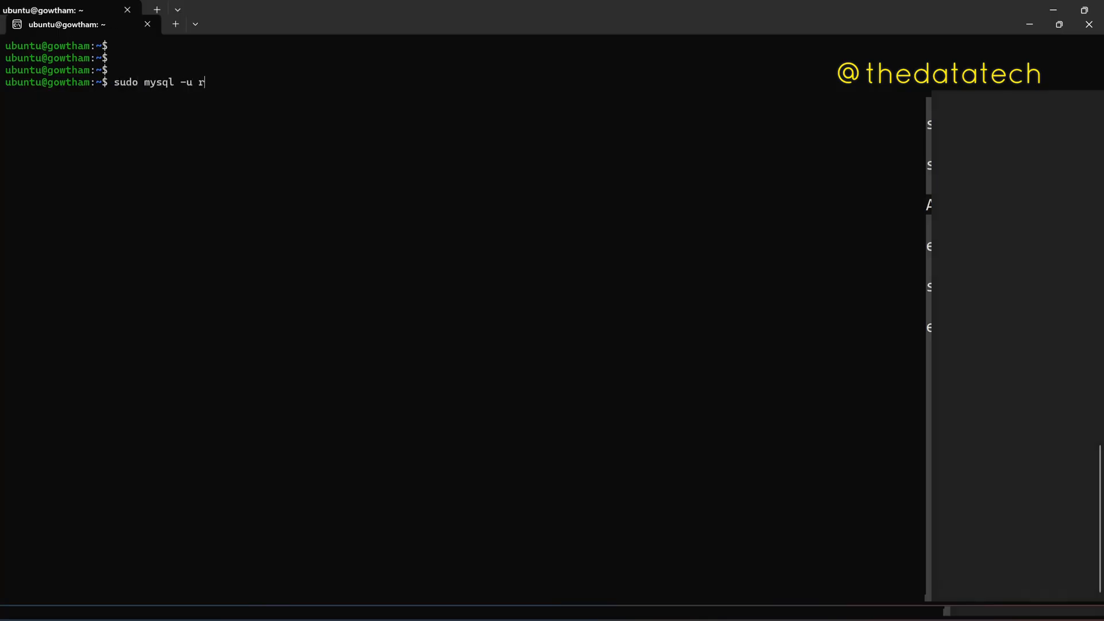
{"action": "type", "text": "oot"}
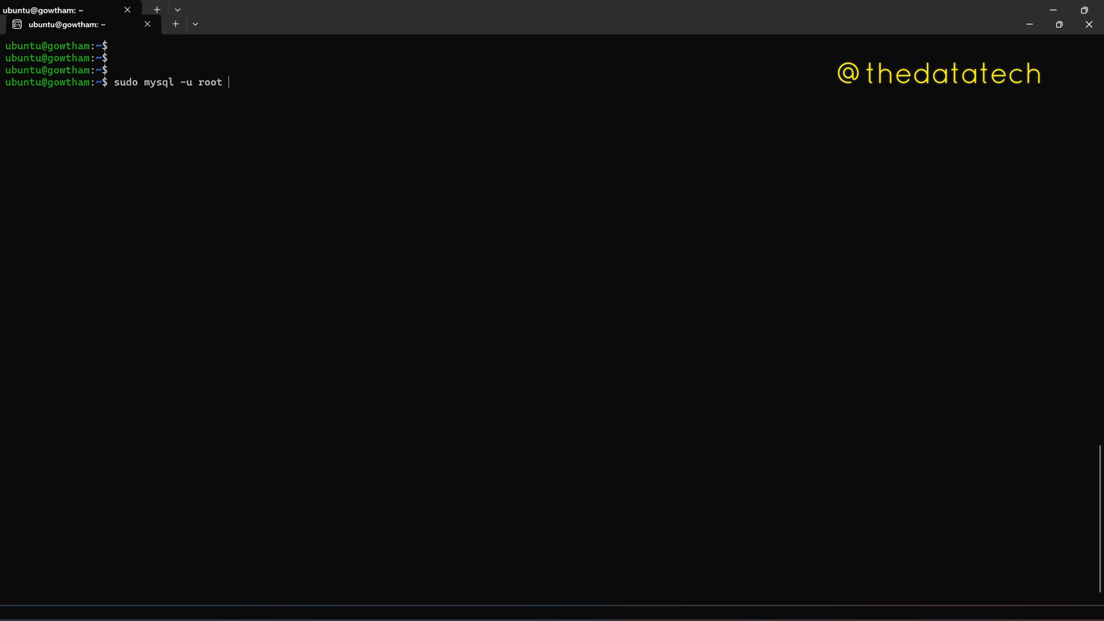
{"action": "key", "text": "Return"}
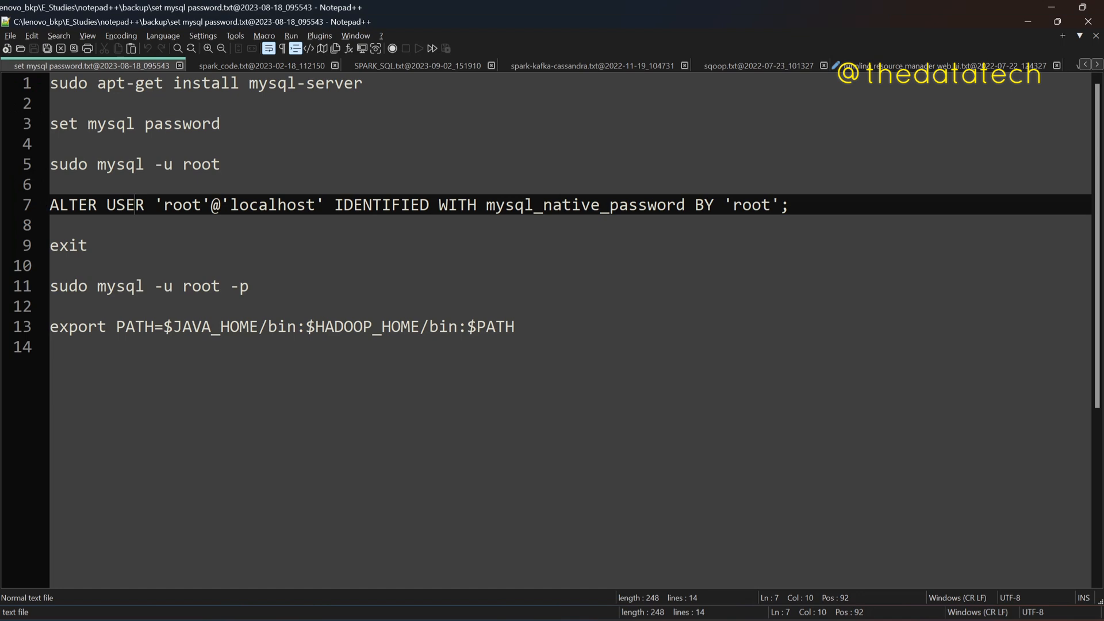
{"action": "double_click", "coordinate": [271, 205]}
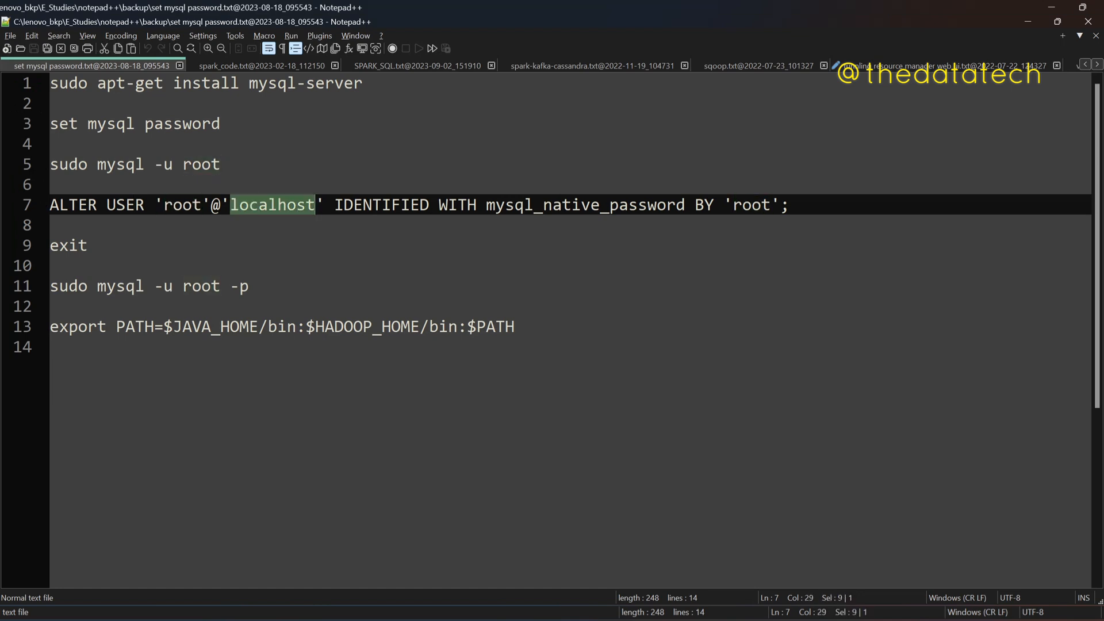
{"action": "left_click", "coordinate": [769, 205]}
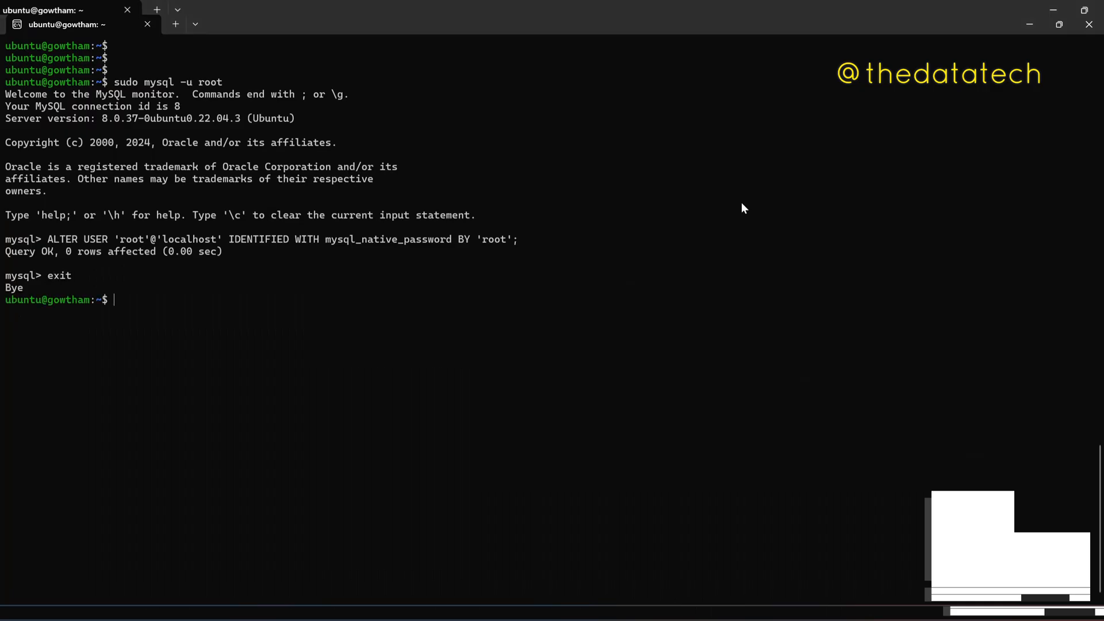
Step: Run 'sudo mysql -u root -p' to reach the MySQL password request
{"action": "type", "text": "sudo mysql -u root"}
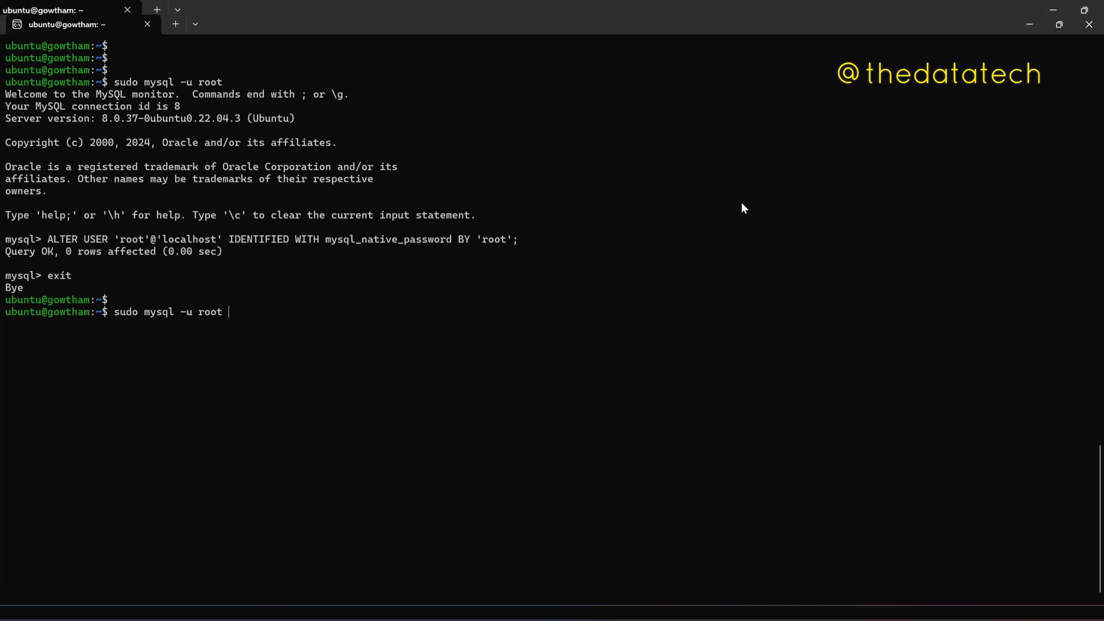
{"action": "type", "text": "-"}
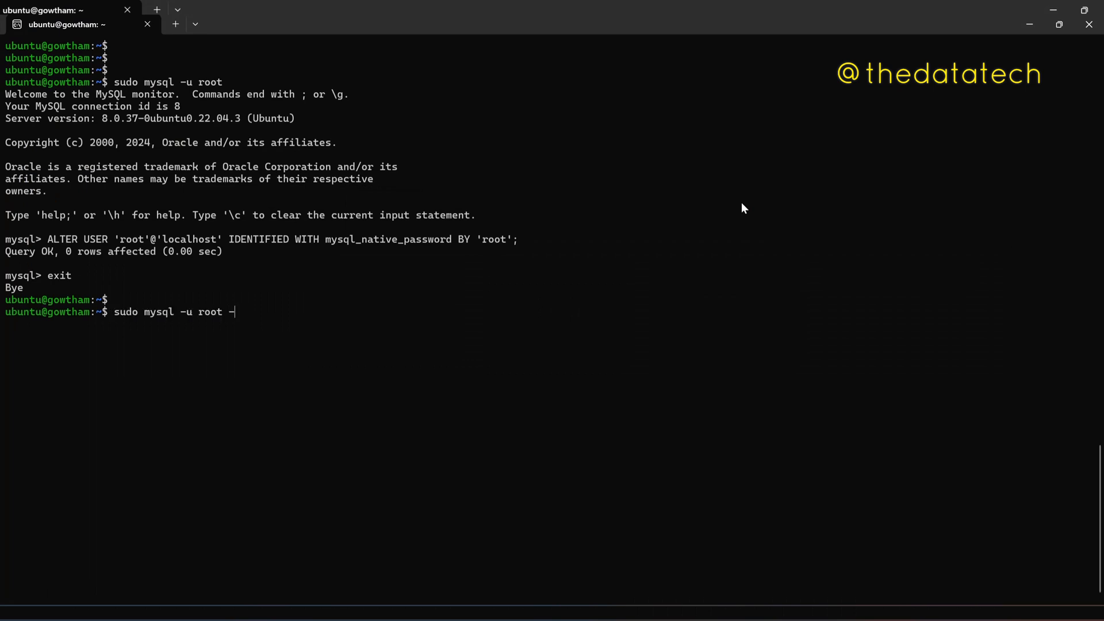
{"action": "type", "text": "p"}
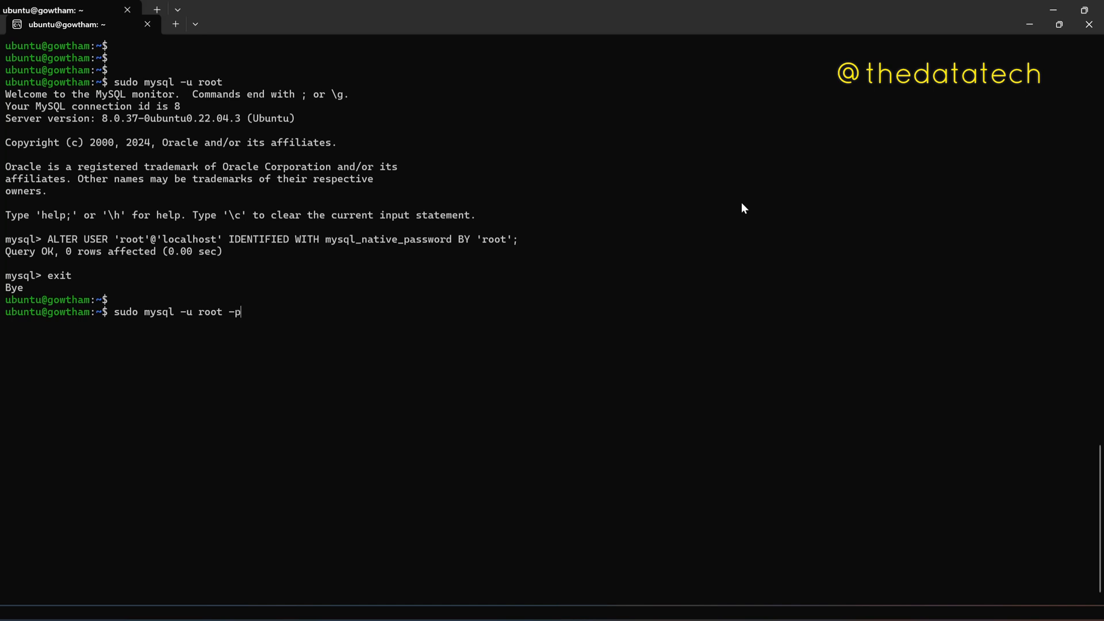
{"action": "key", "text": "Return"}
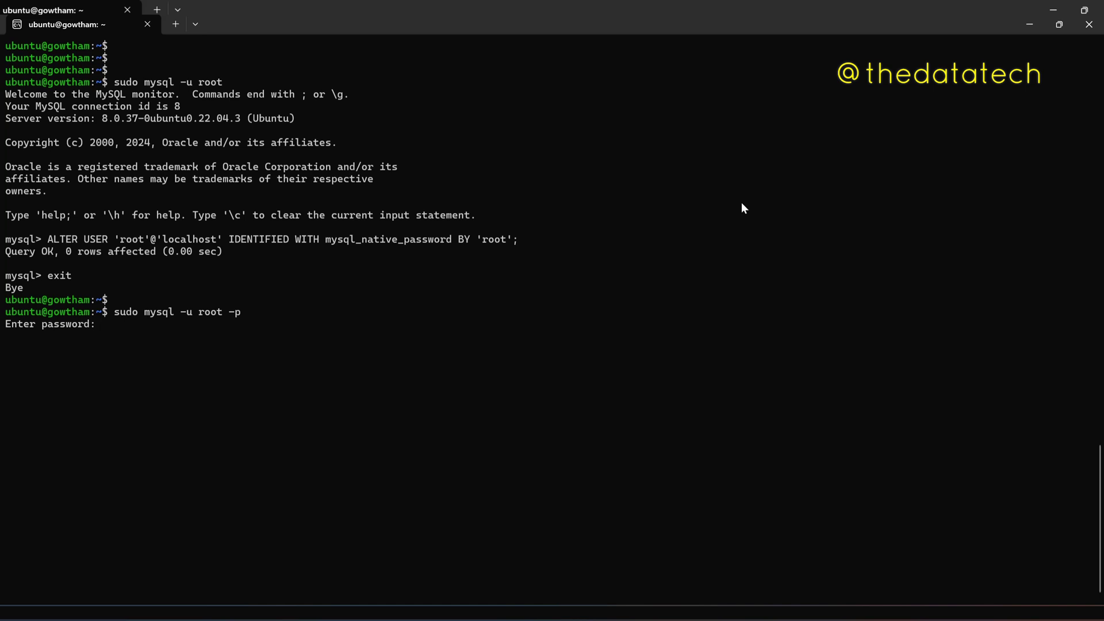
Step: Submit the root password to land at the mysql> prompt
{"action": "key", "text": "Return"}
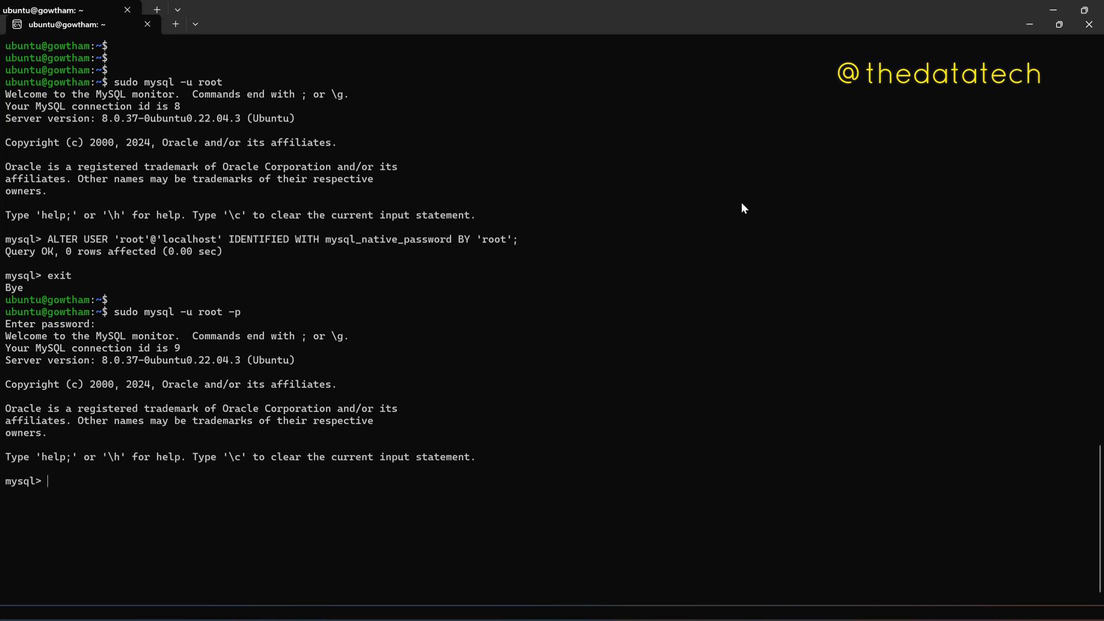
{"action": "mouse_move", "coordinate": [248, 302]}
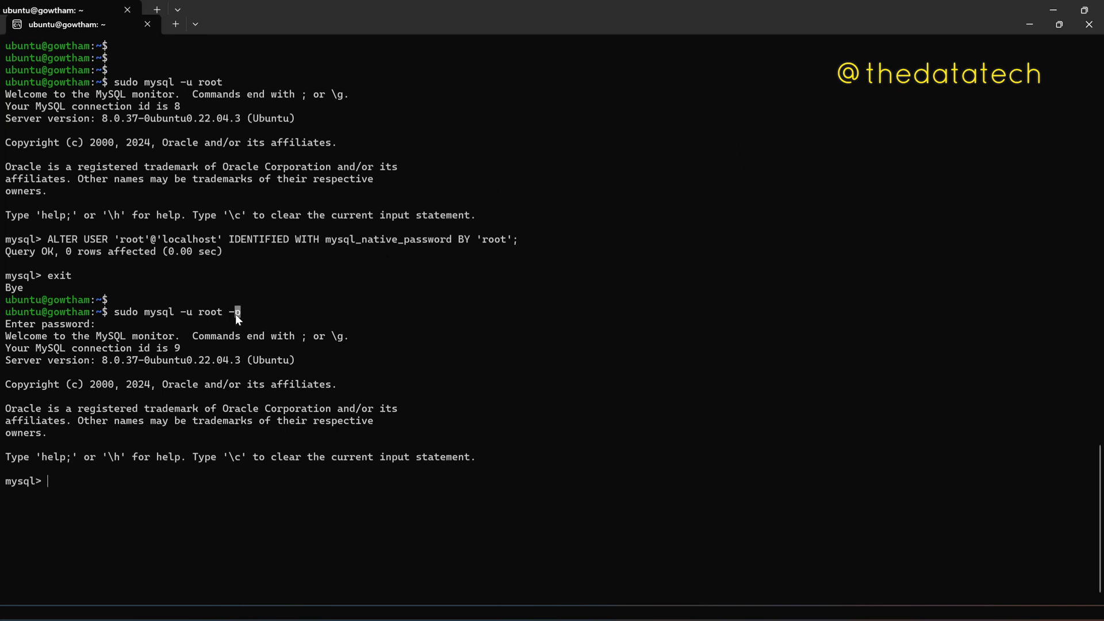
{"action": "mouse_move", "coordinate": [136, 322]}
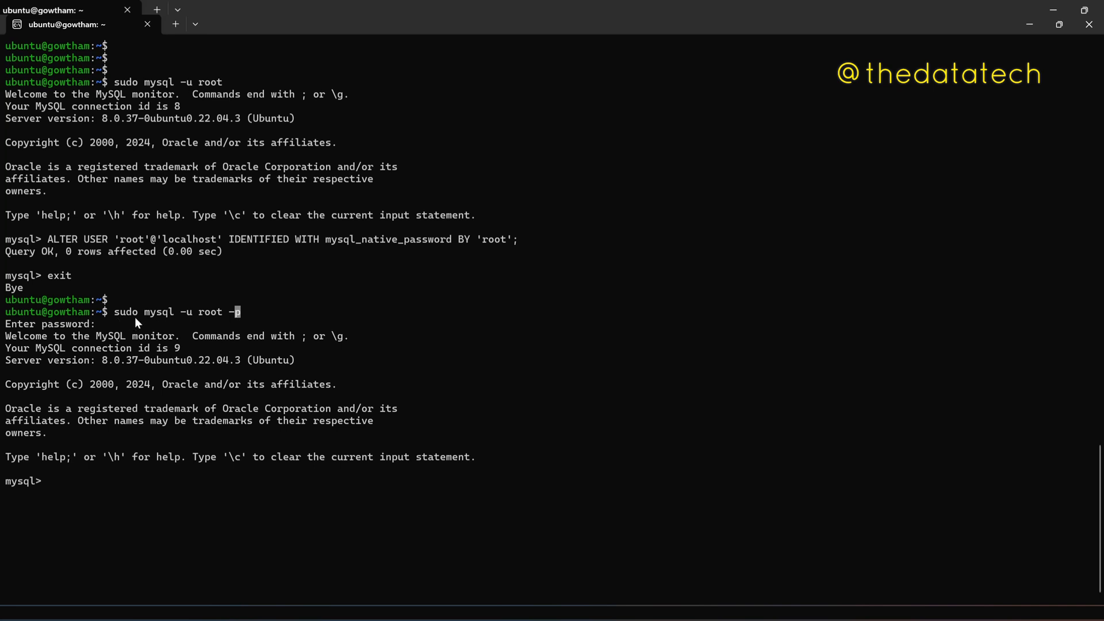
{"action": "mouse_move", "coordinate": [247, 321]}
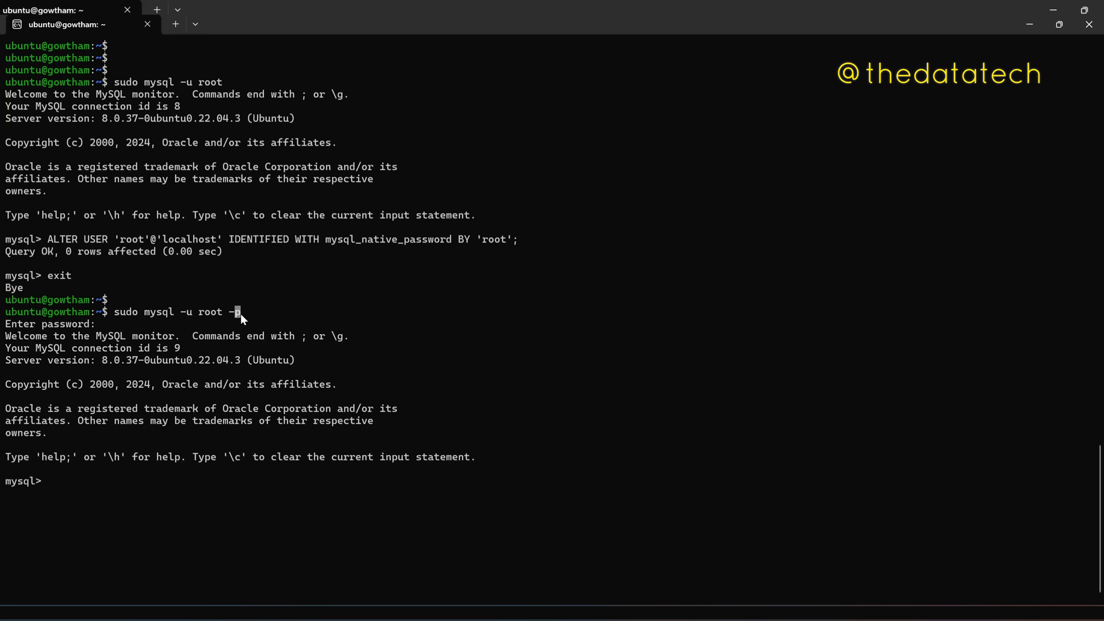
{"action": "mouse_move", "coordinate": [477, 412]}
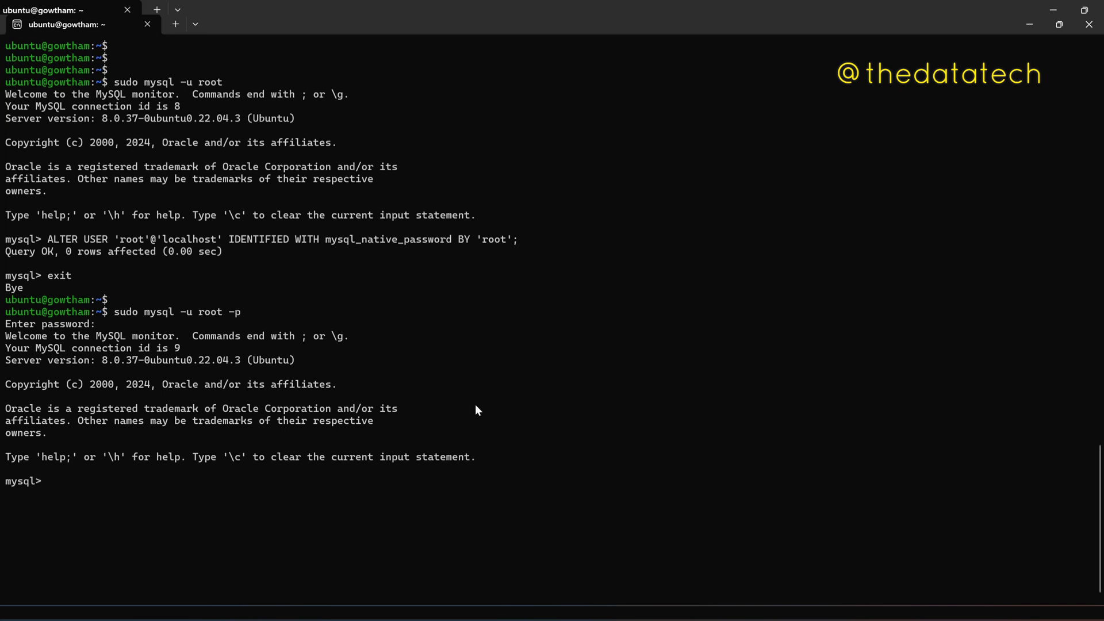